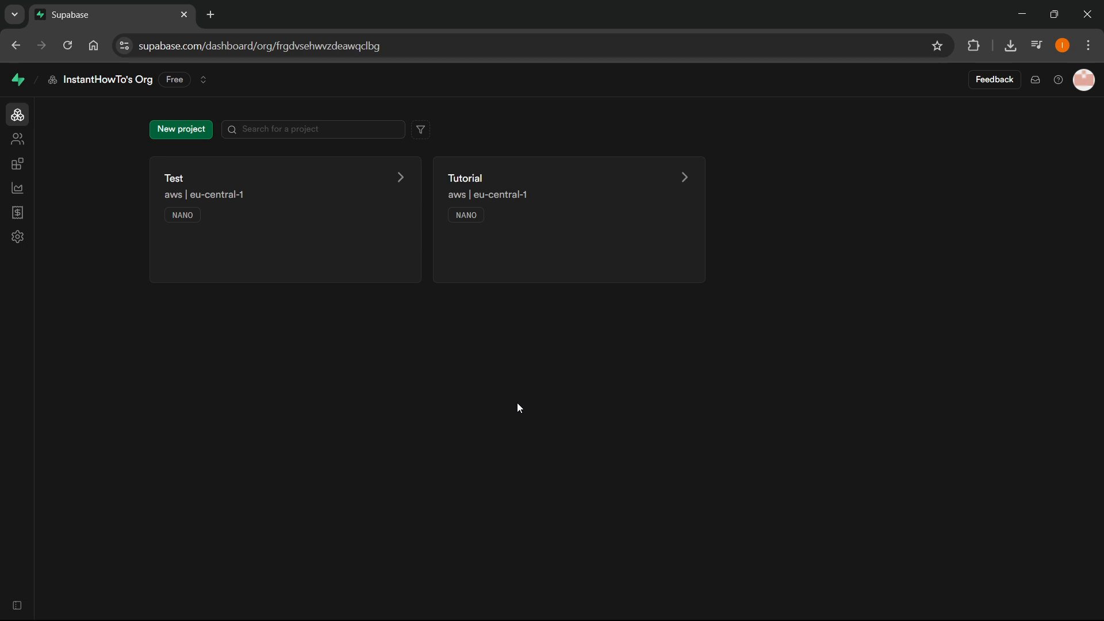
pyautogui.moveTo(278, 250)
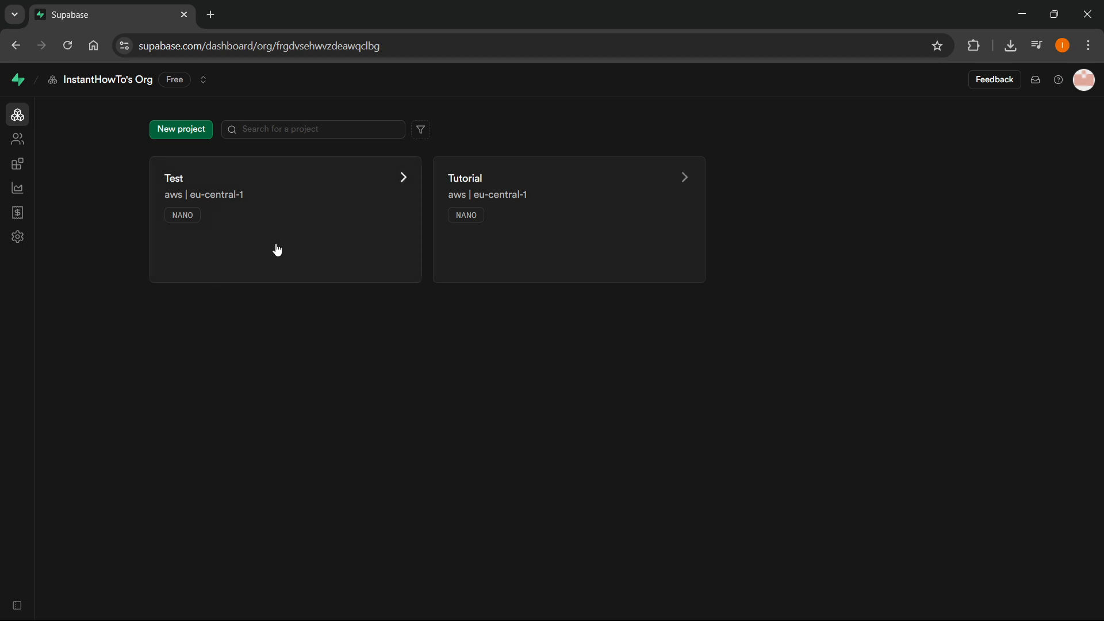
pyautogui.moveTo(296, 230)
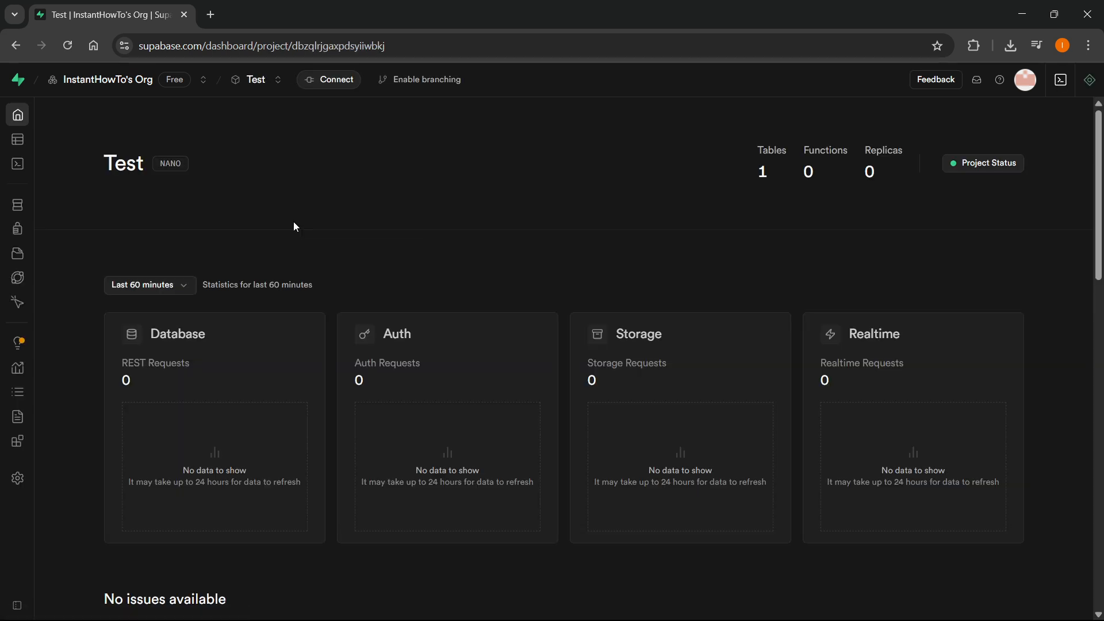
pyautogui.moveTo(337, 79)
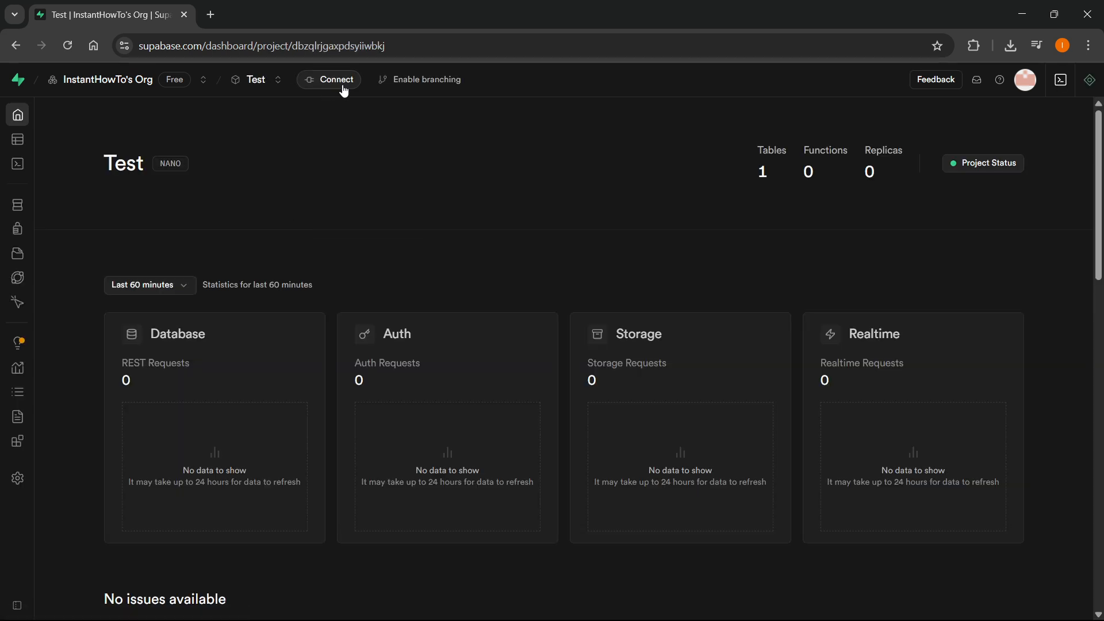
# - Show the direct connection's parameters: host, port 5432, database postgres, user postgres
pyautogui.click(329, 79)
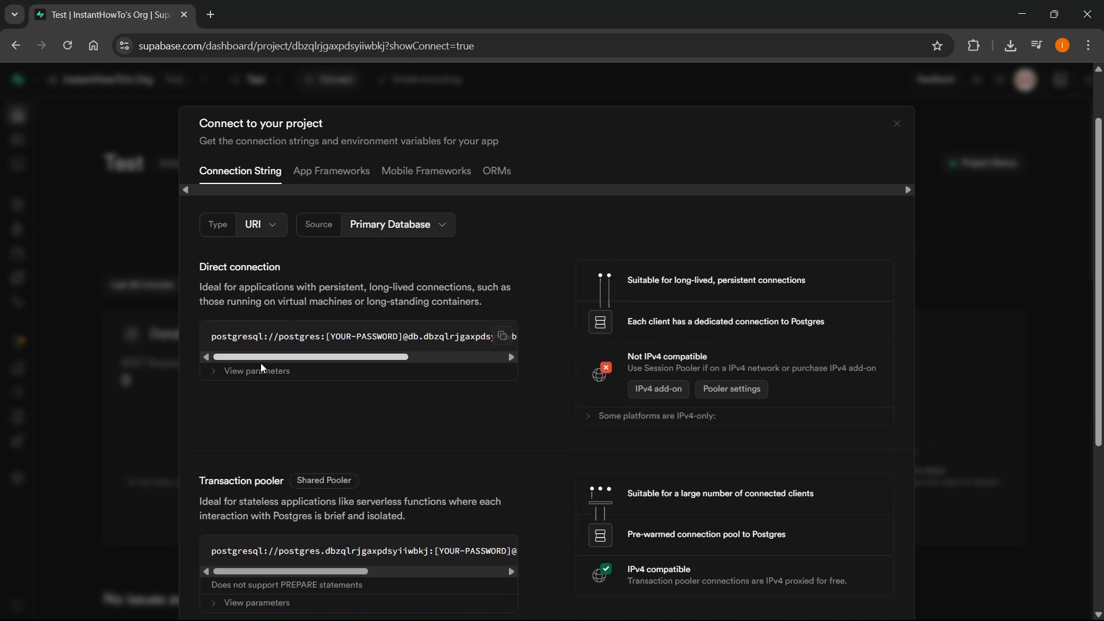
pyautogui.click(257, 371)
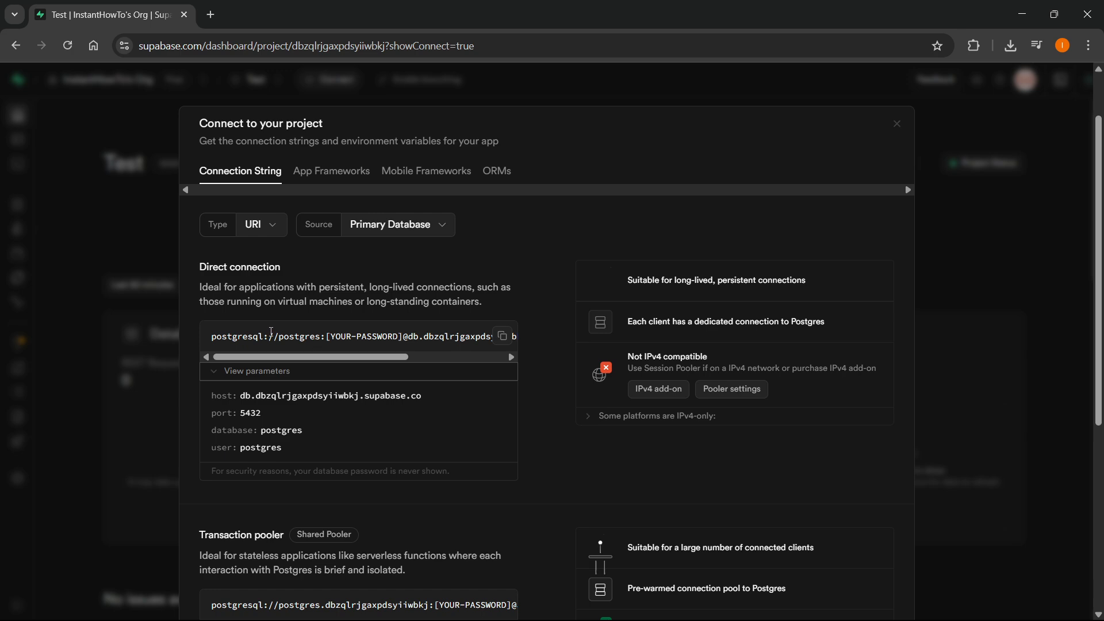
pyautogui.moveTo(247, 396)
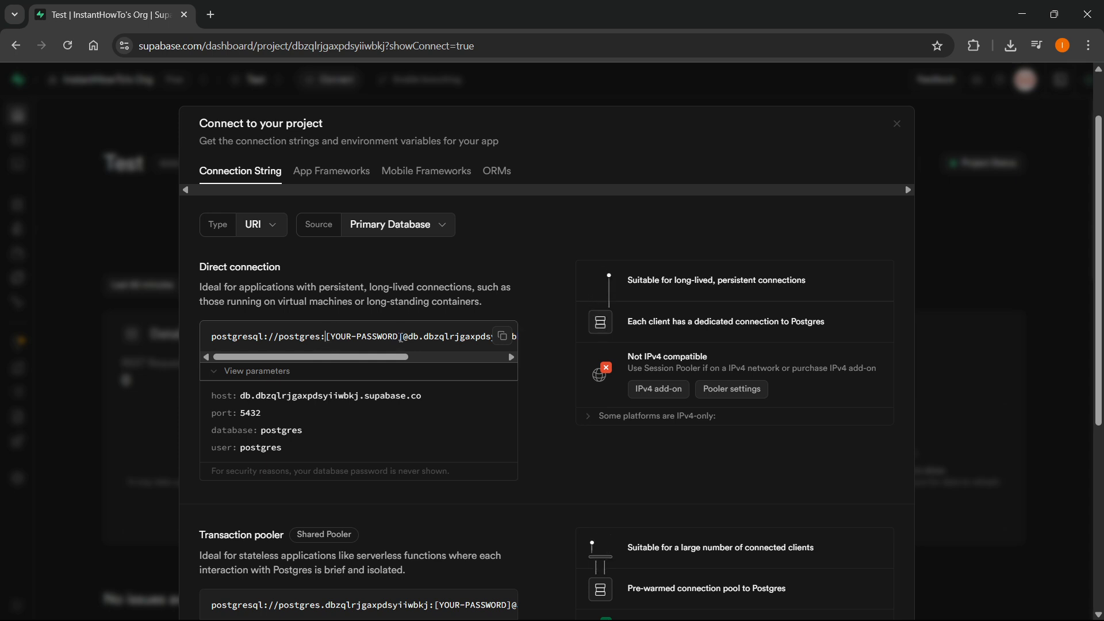
pyautogui.doubleClick(363, 335)
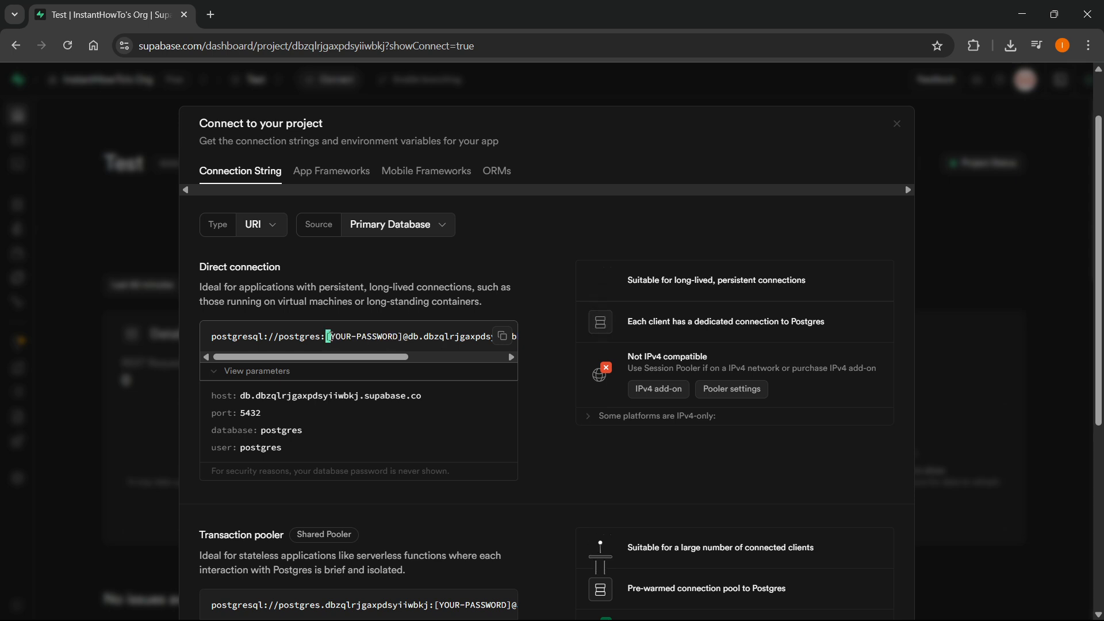
pyautogui.doubleClick(363, 336)
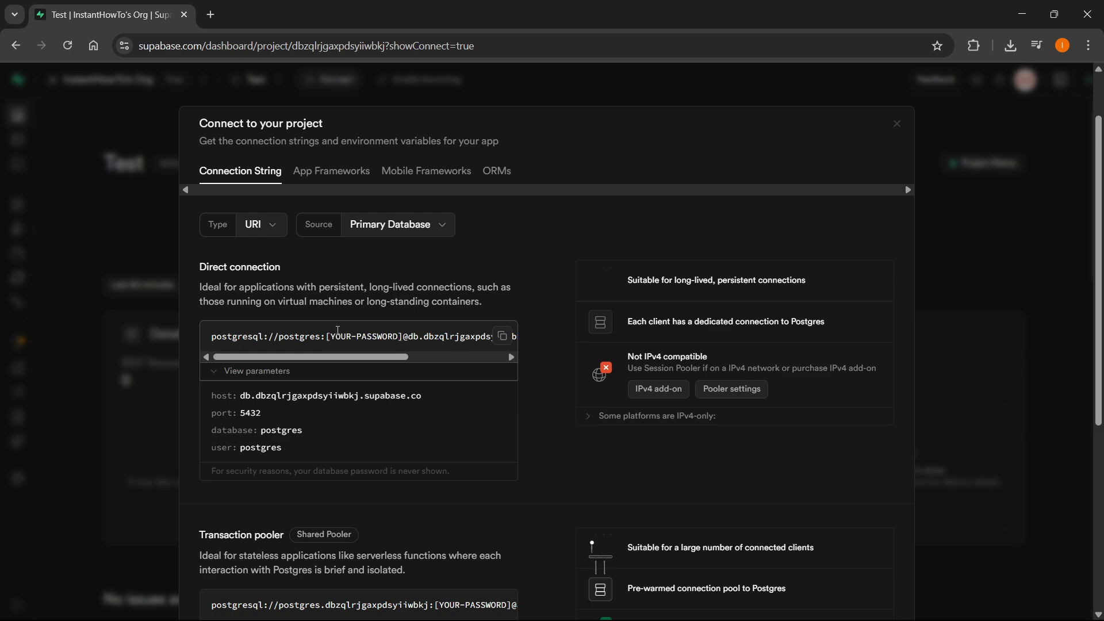
pyautogui.moveTo(344, 318)
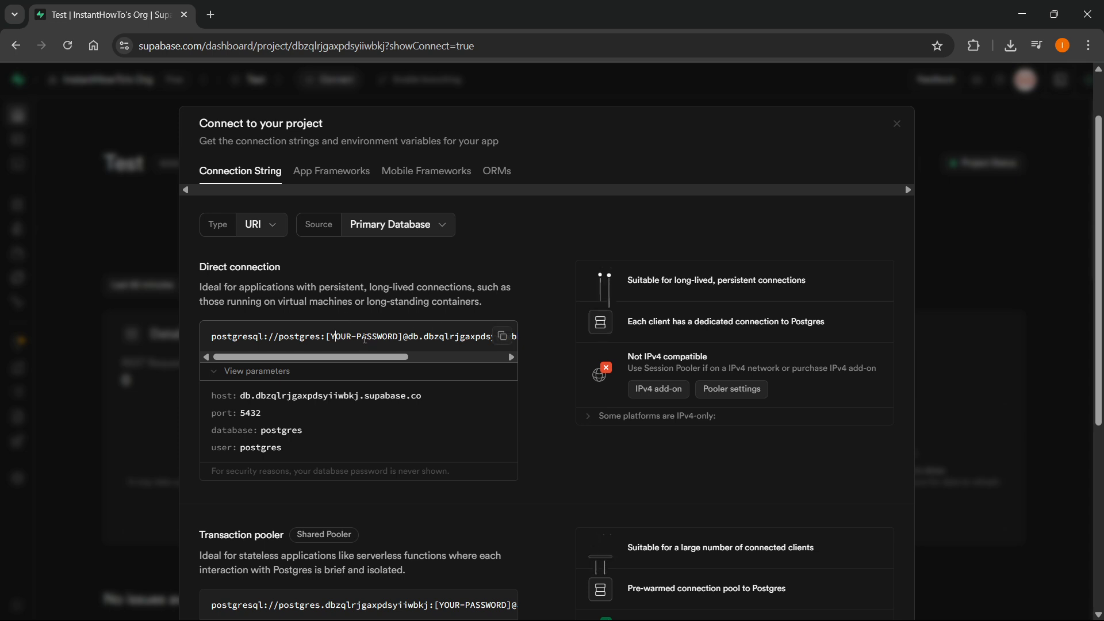
pyautogui.moveTo(484, 249)
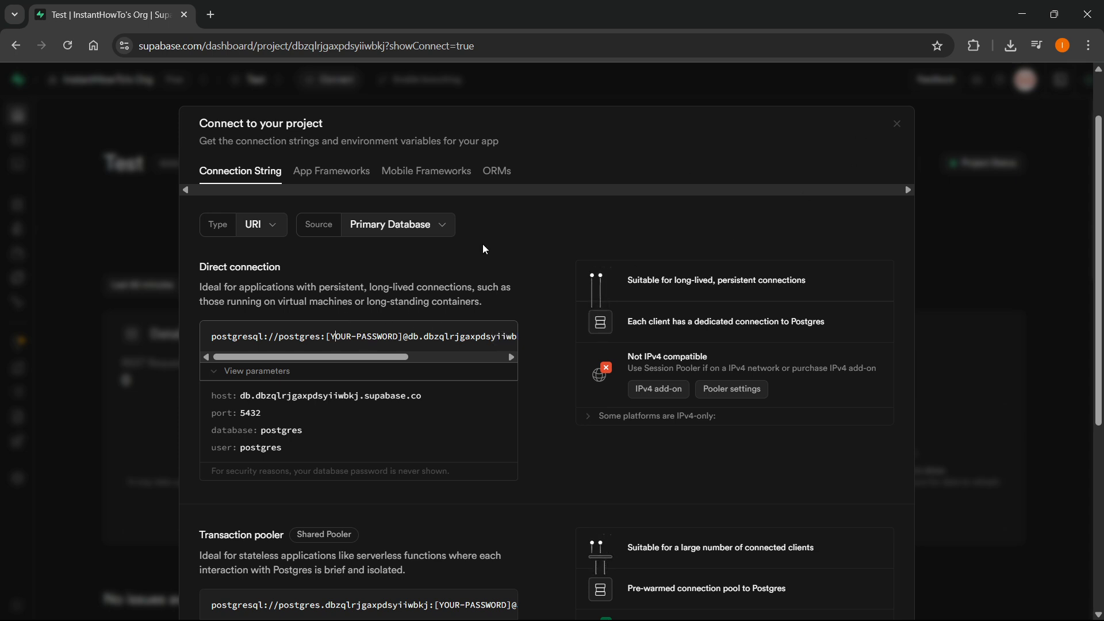
pyautogui.moveTo(673, 107)
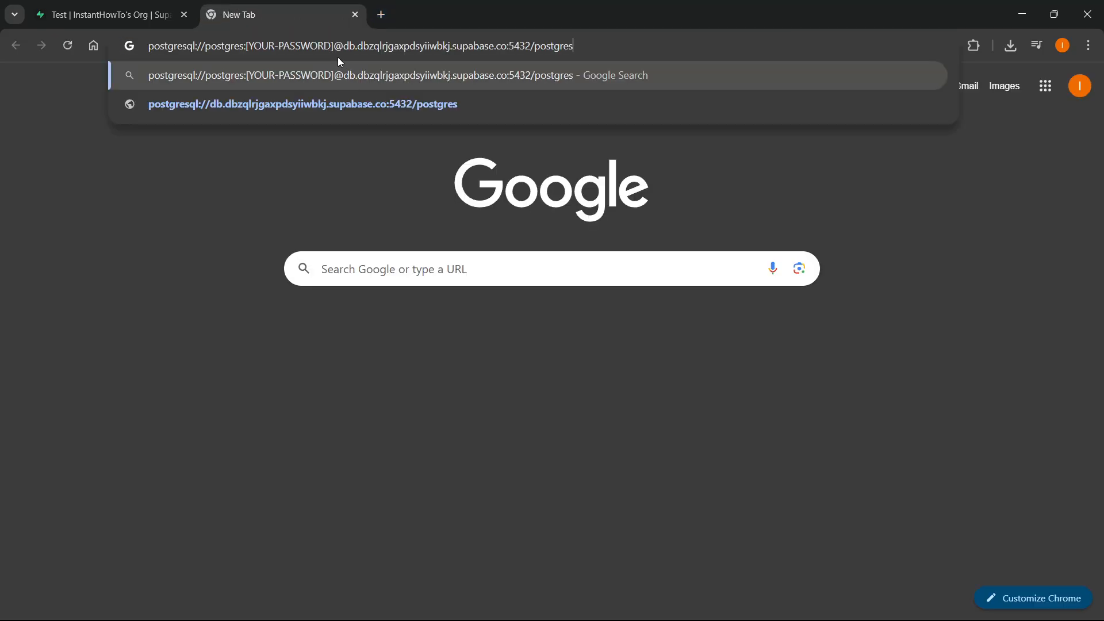
pyautogui.doubleClick(289, 46)
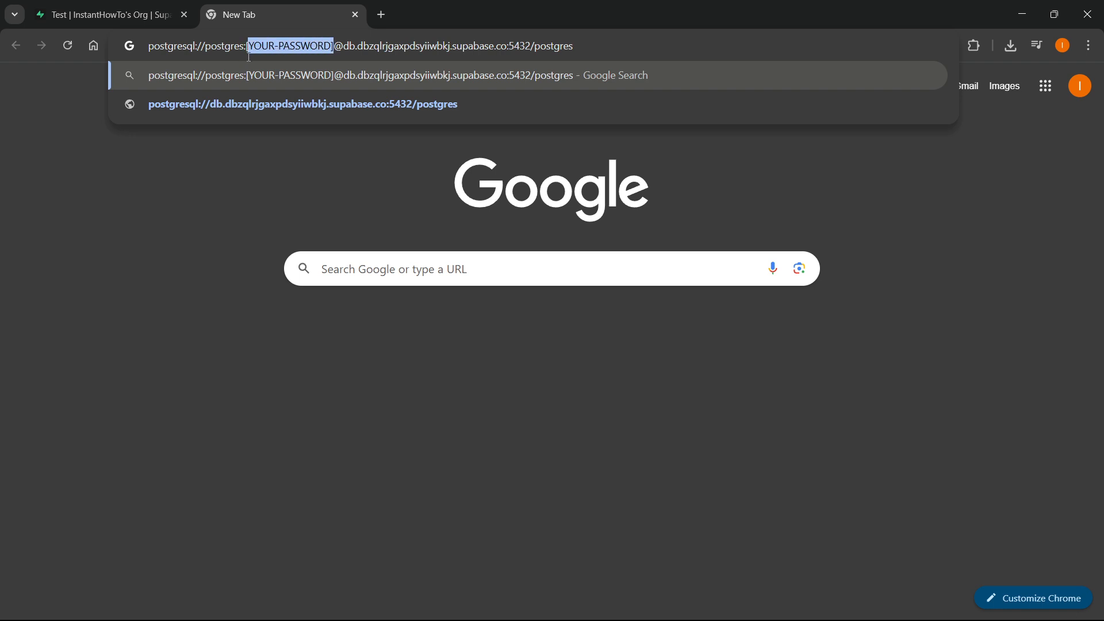
pyautogui.write('123')
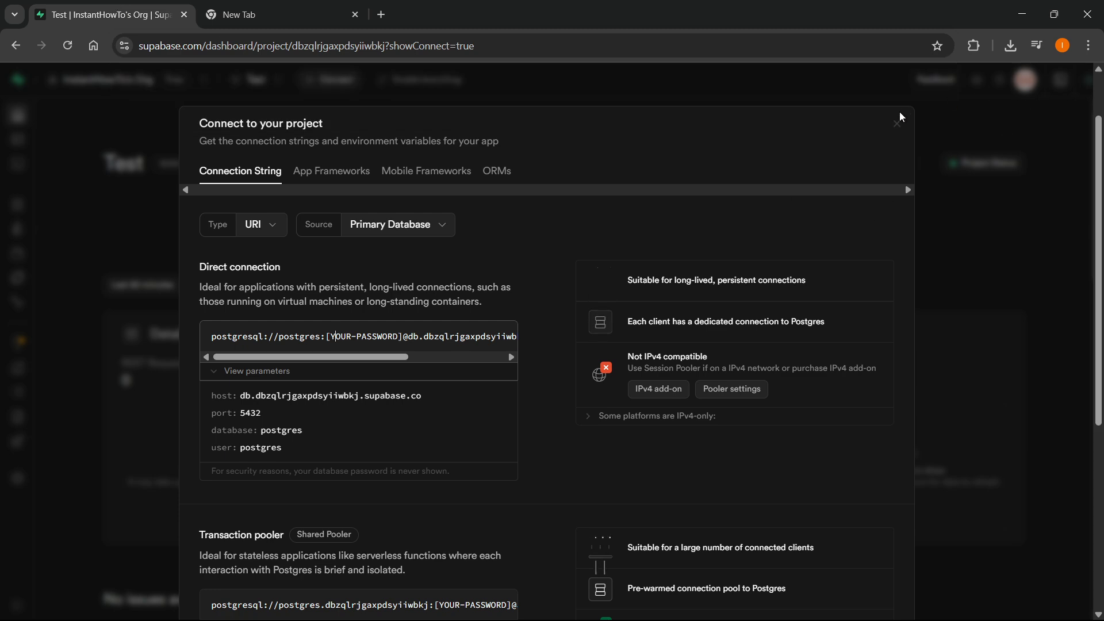
# - Close the connection details and start a database password reset from Database Settings
pyautogui.click(899, 117)
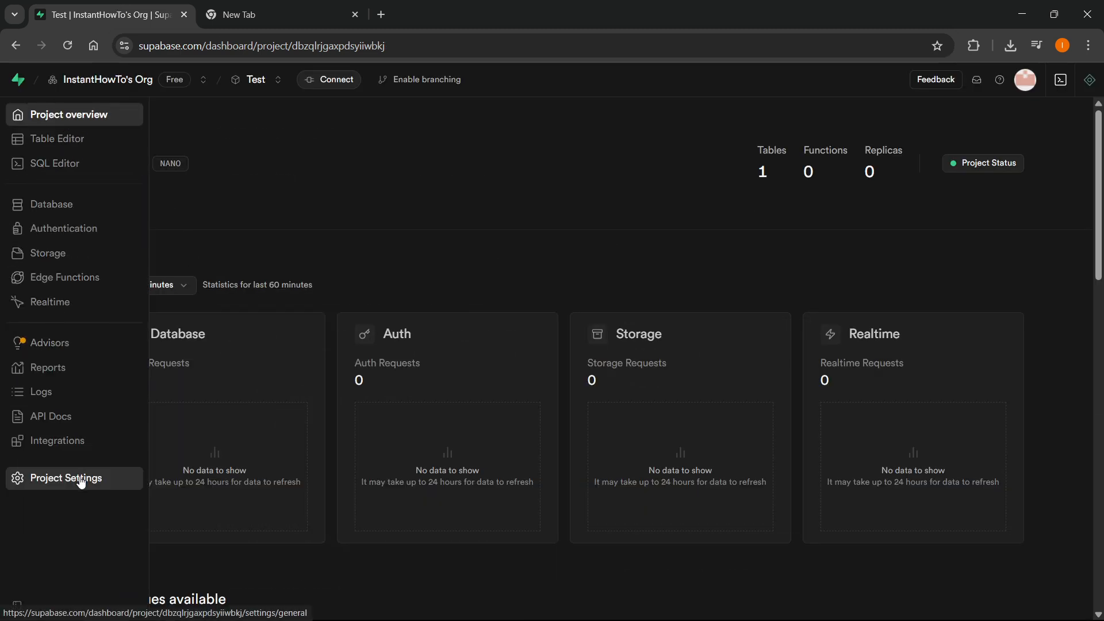
pyautogui.click(67, 478)
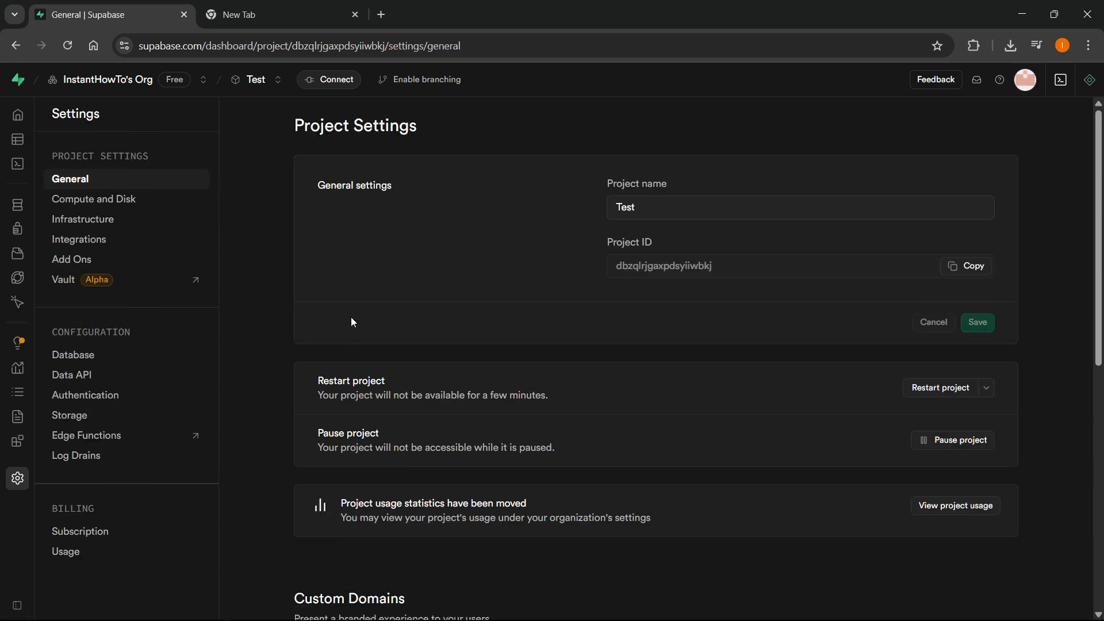
pyautogui.moveTo(70, 573)
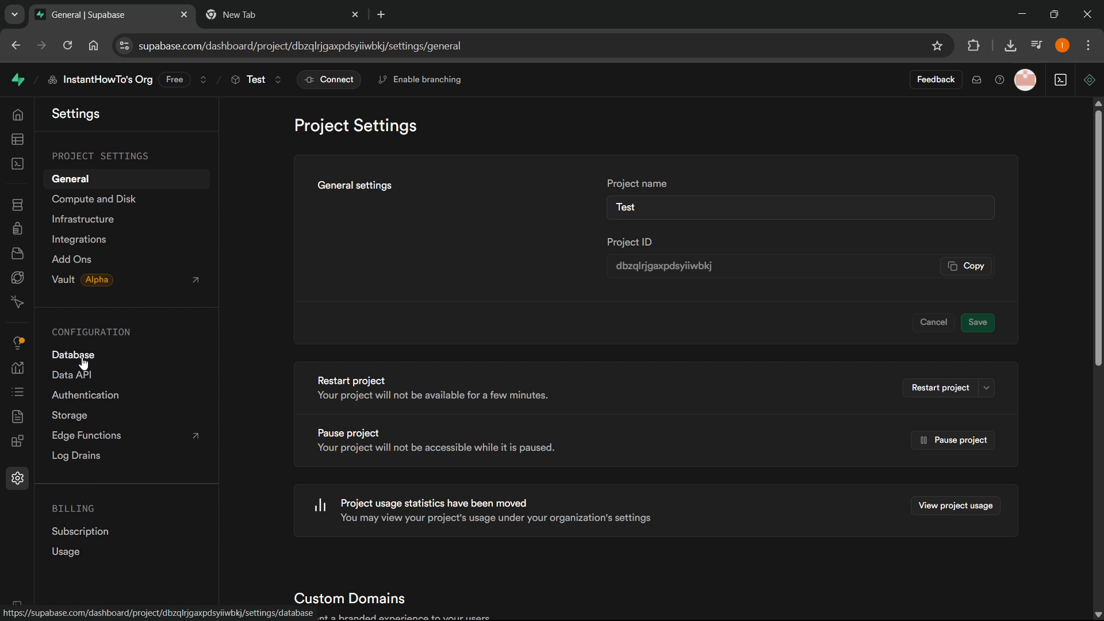
pyautogui.click(74, 355)
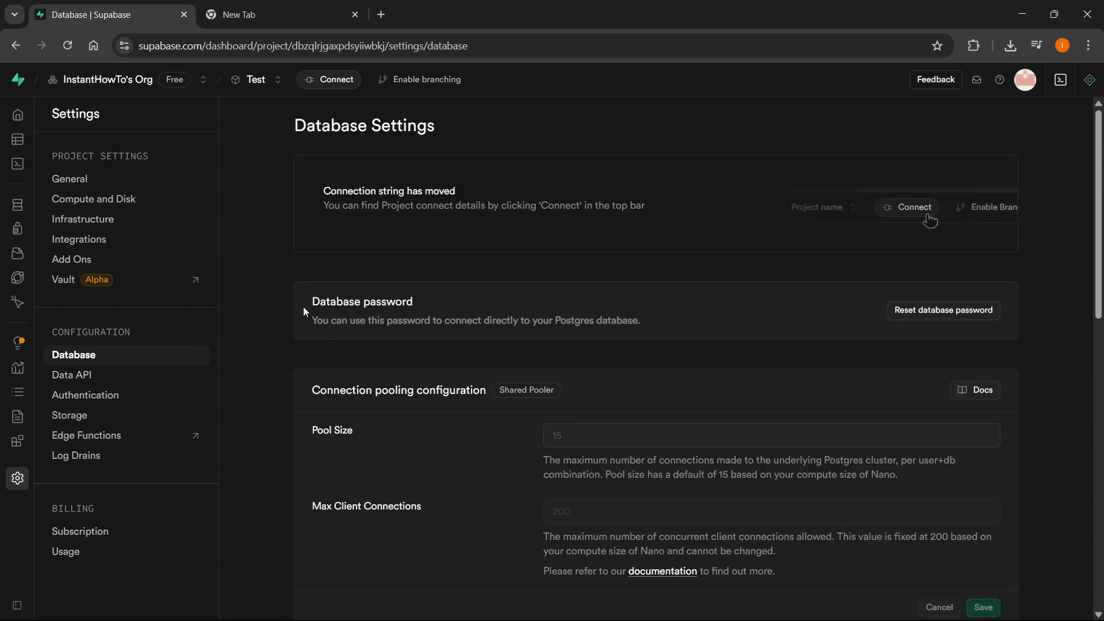
pyautogui.moveTo(942, 310)
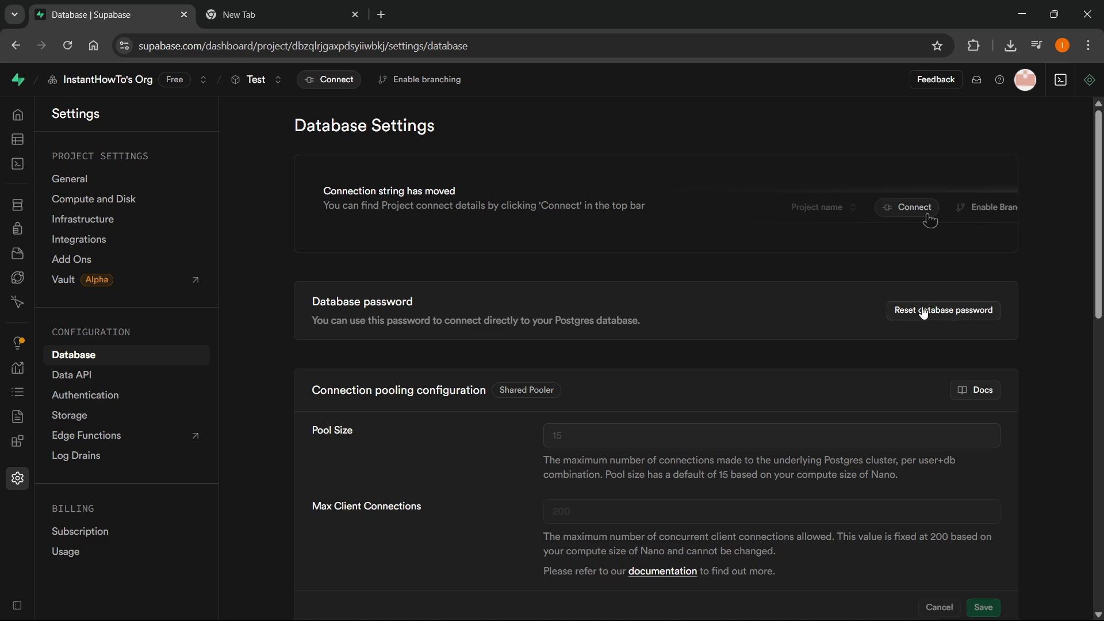
pyautogui.click(943, 310)
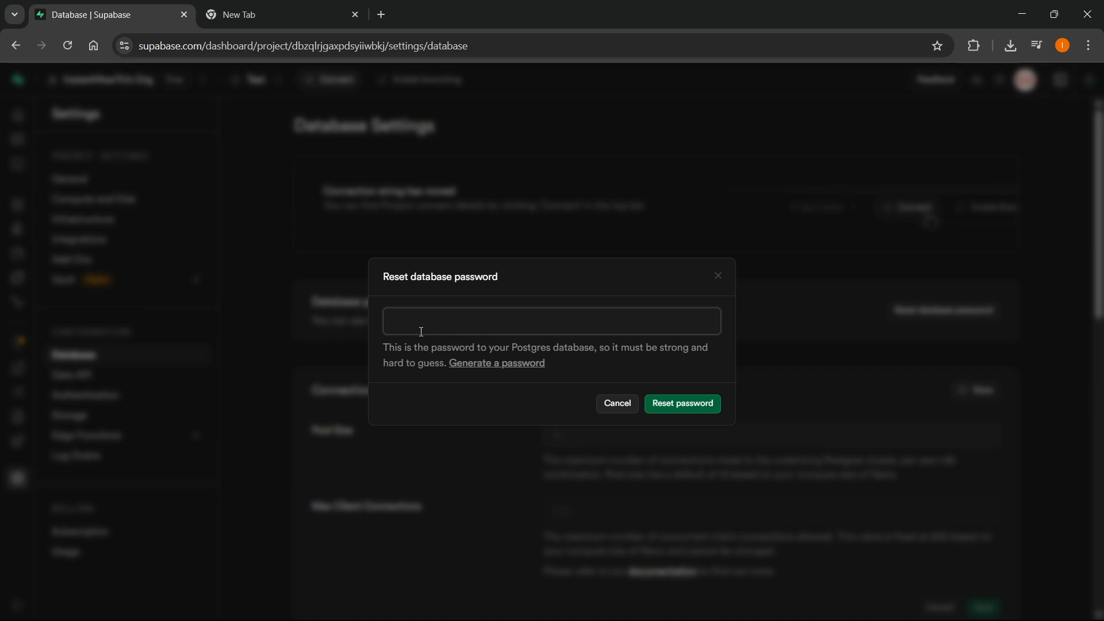
pyautogui.moveTo(779, 450)
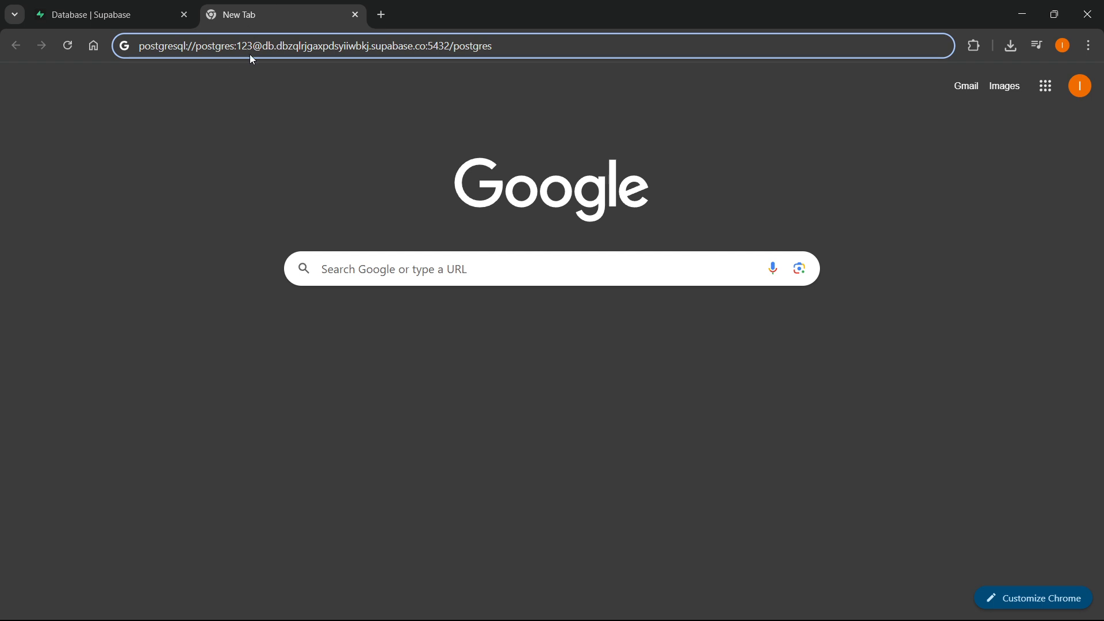
pyautogui.moveTo(280, 5)
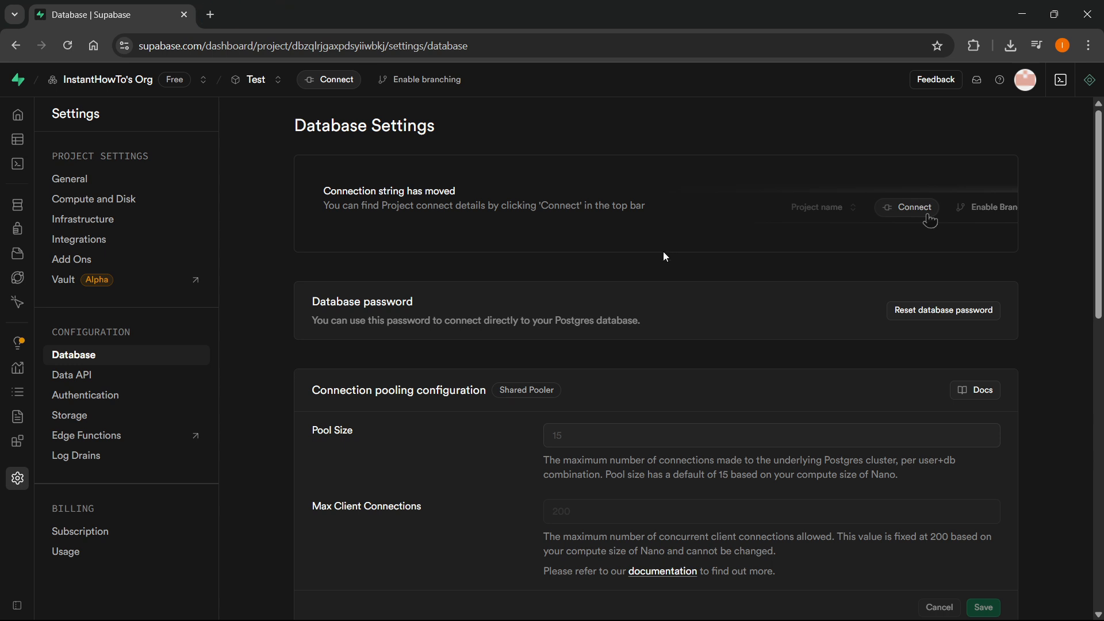
pyautogui.moveTo(629, 252)
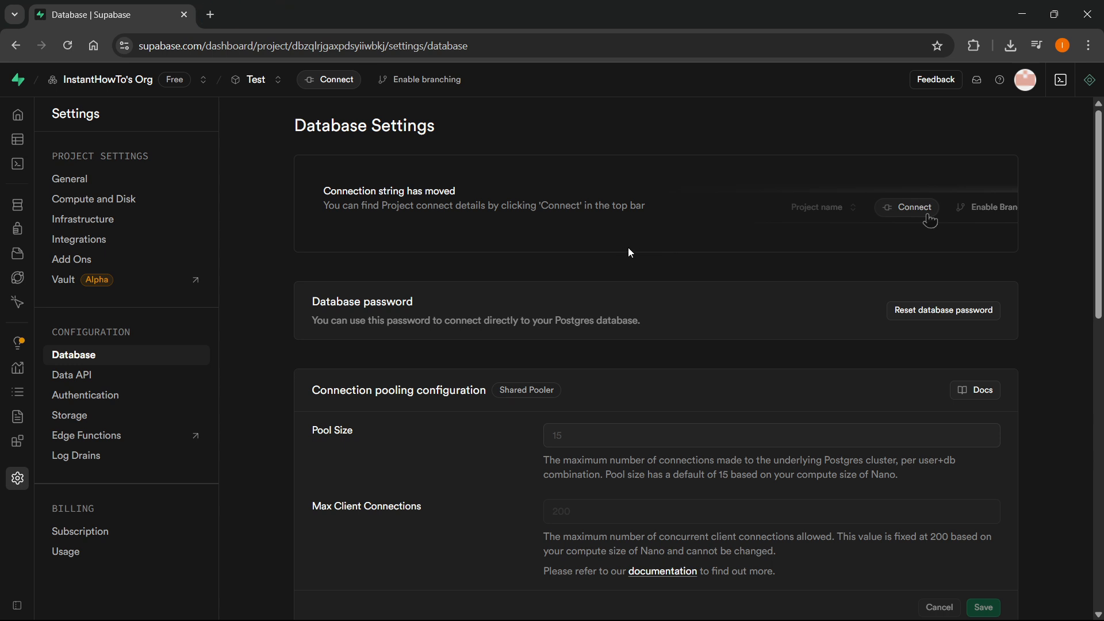